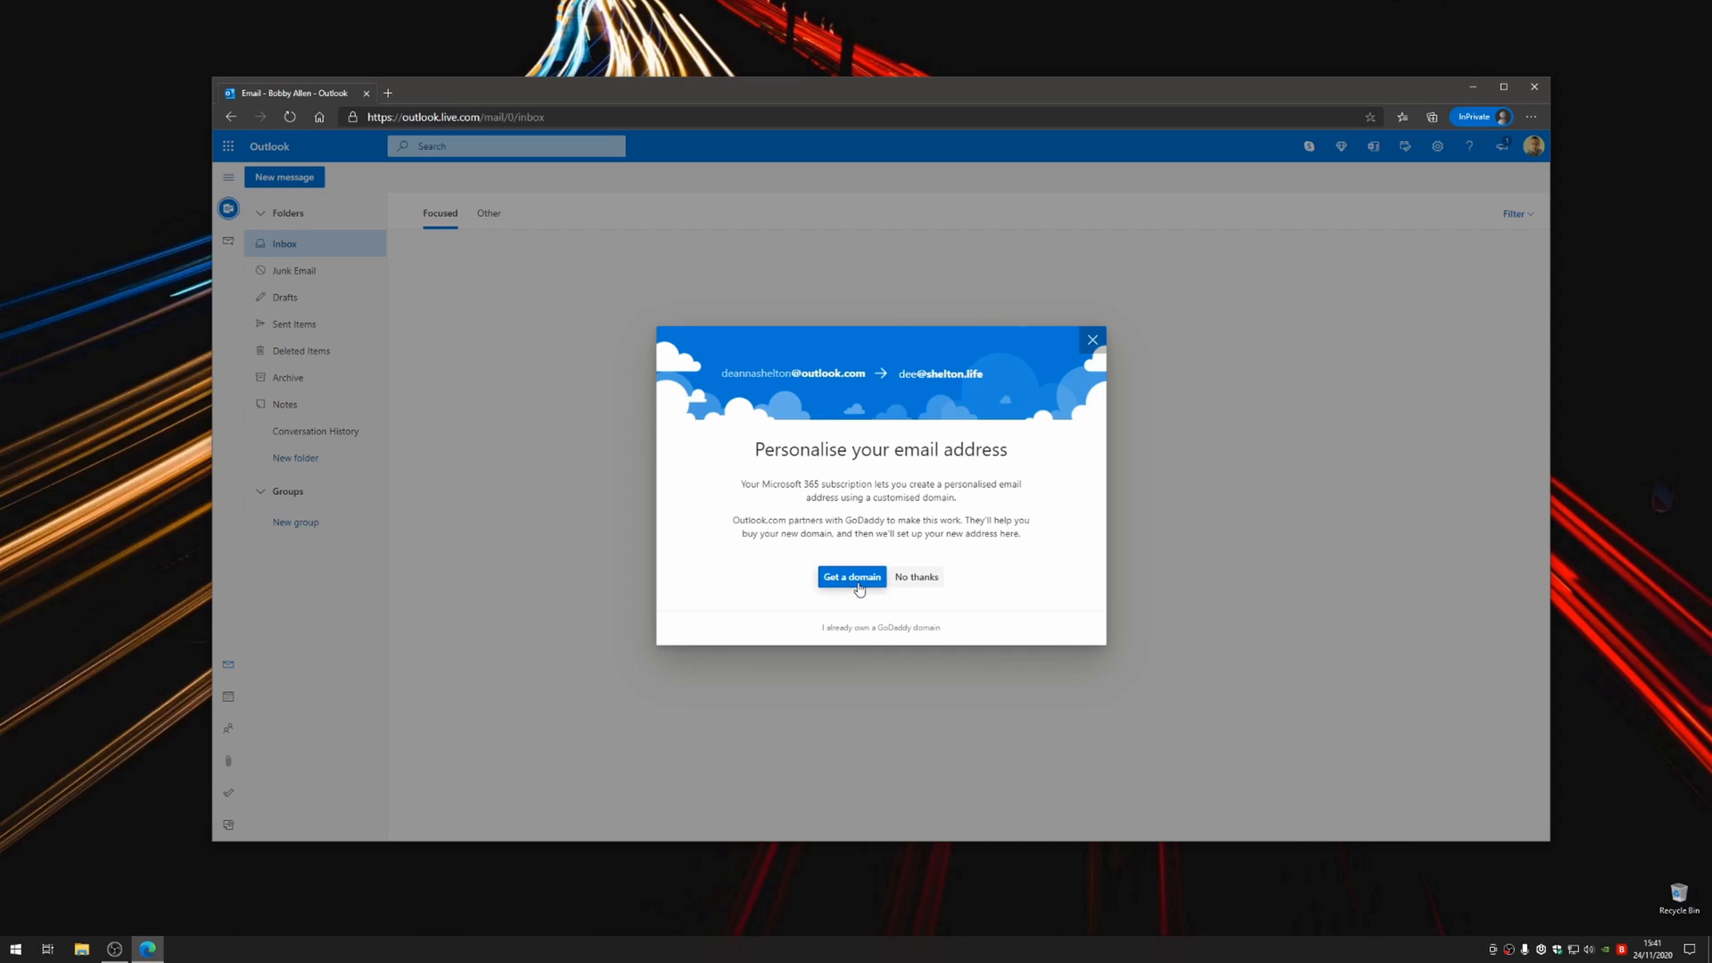
- Choose 'Get a domain' so GoDaddy Domain Connect's domain search page opens
left_click(851, 576)
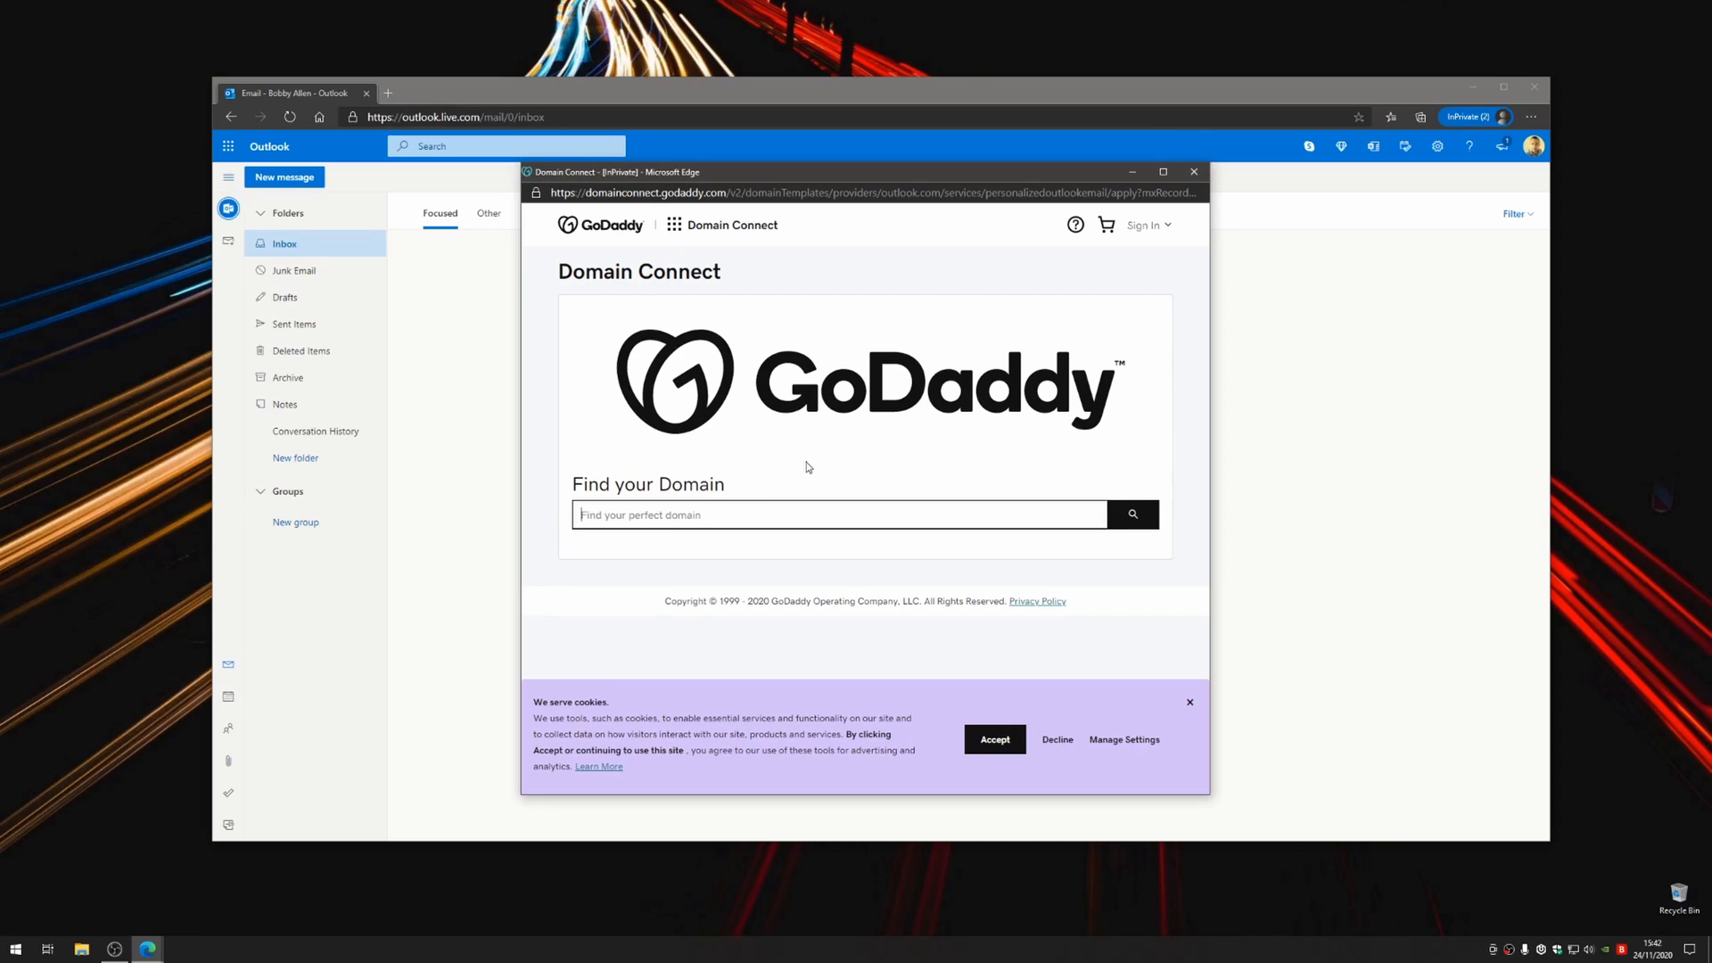
mouse_move(813, 464)
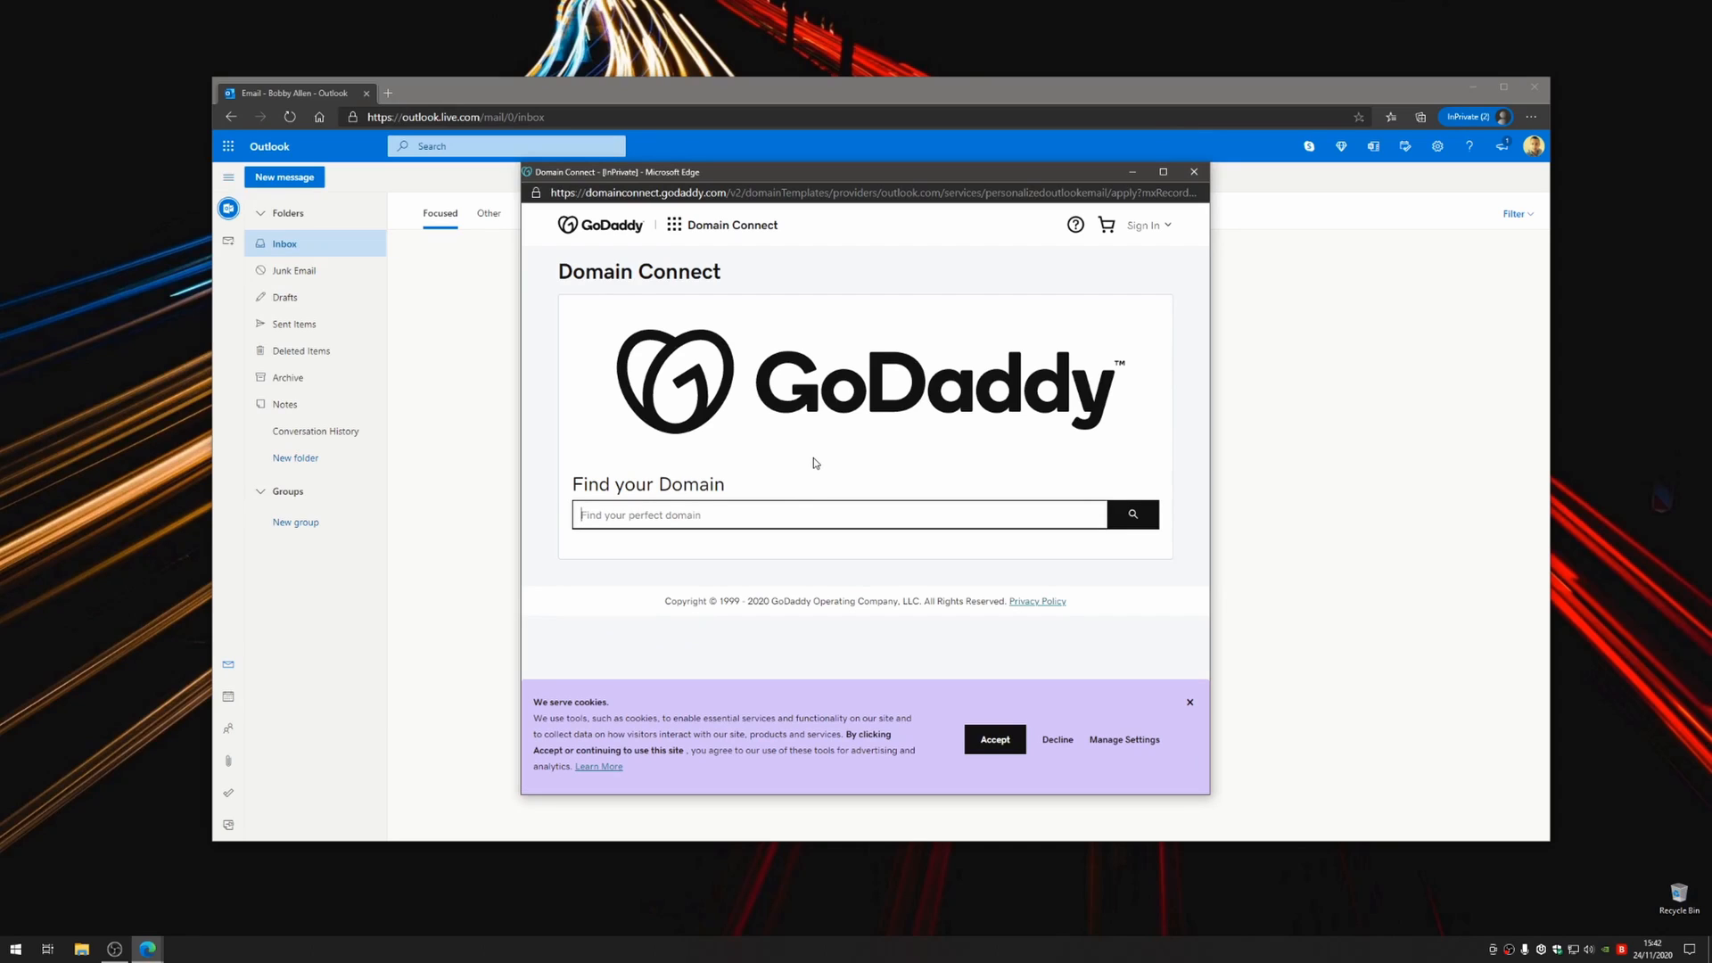